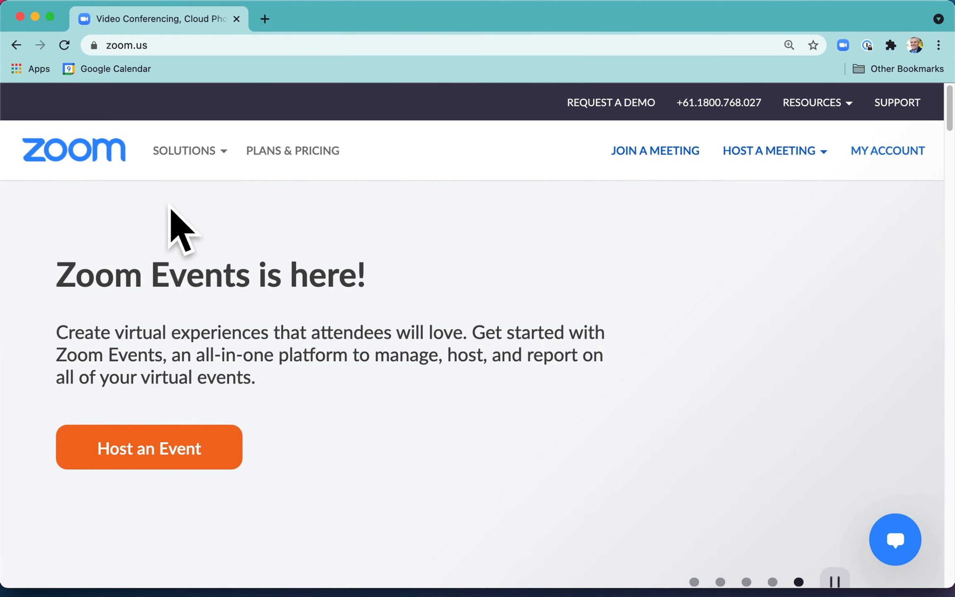
Switch from the Zoom home page to the feature comparison spreadsheet
click(336, 19)
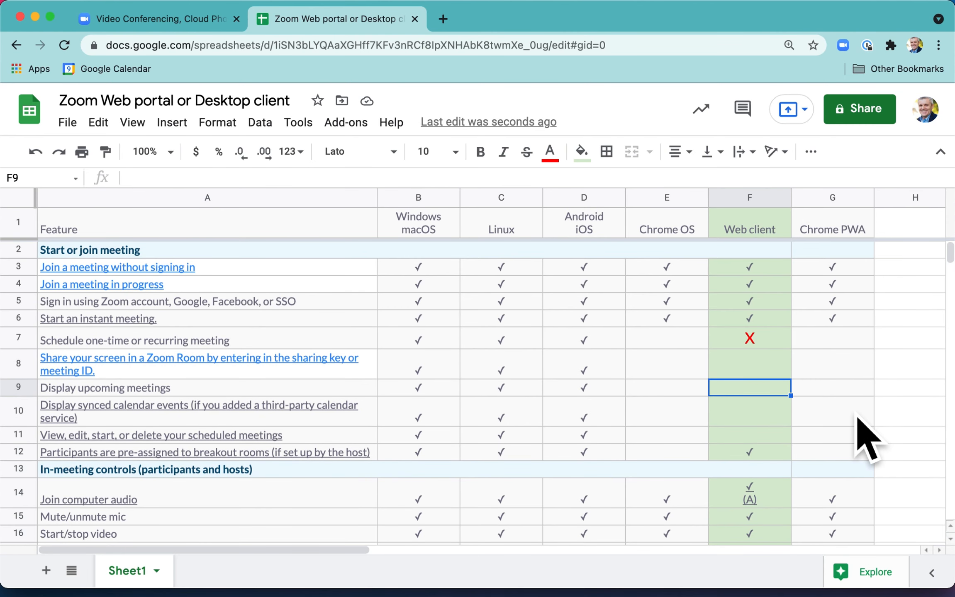
Mark unsupported features like local recording with red X in the Web client column
scroll(down, 3)
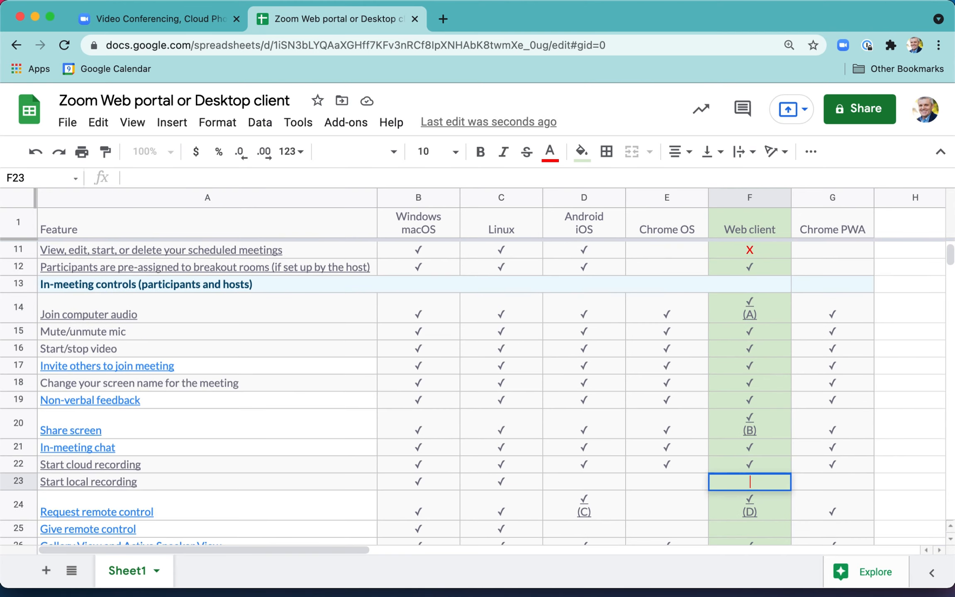
text(X)
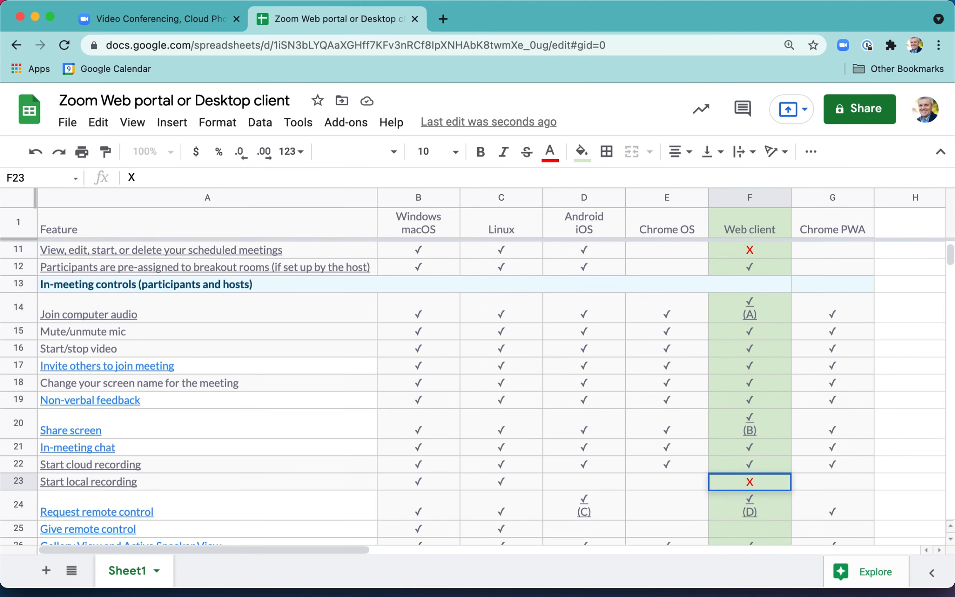
scroll(down, 3)
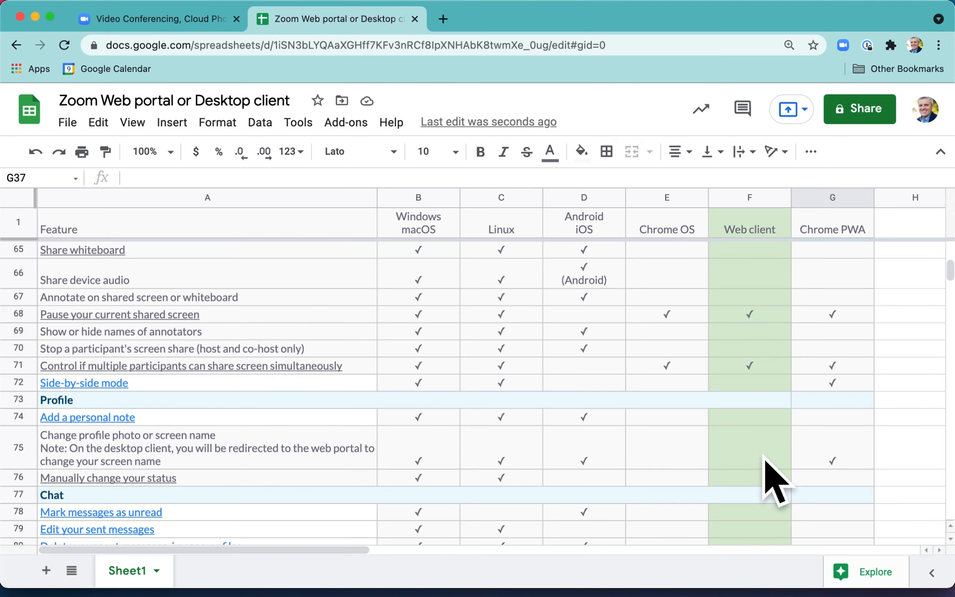
click(748, 447)
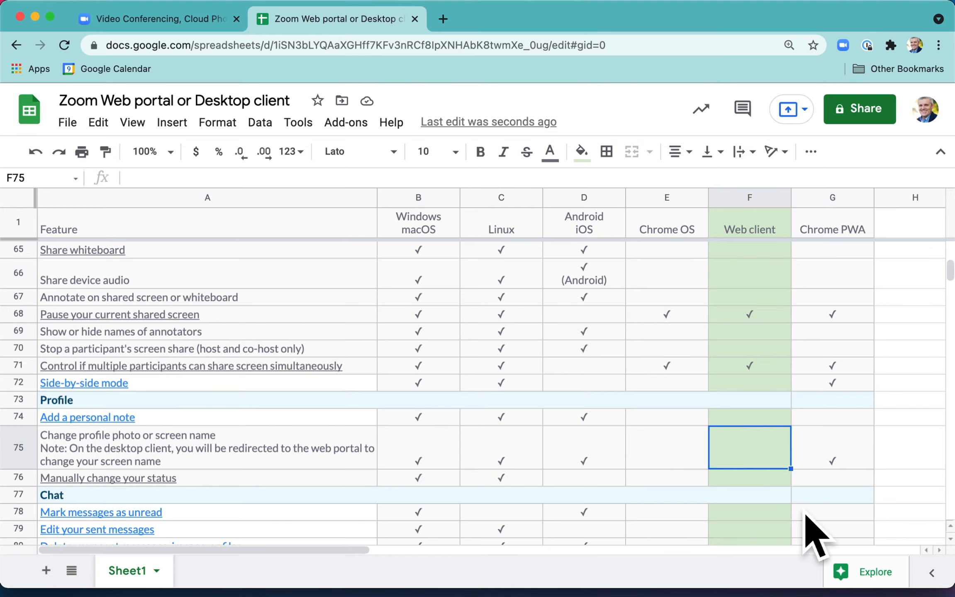
click(748, 512)
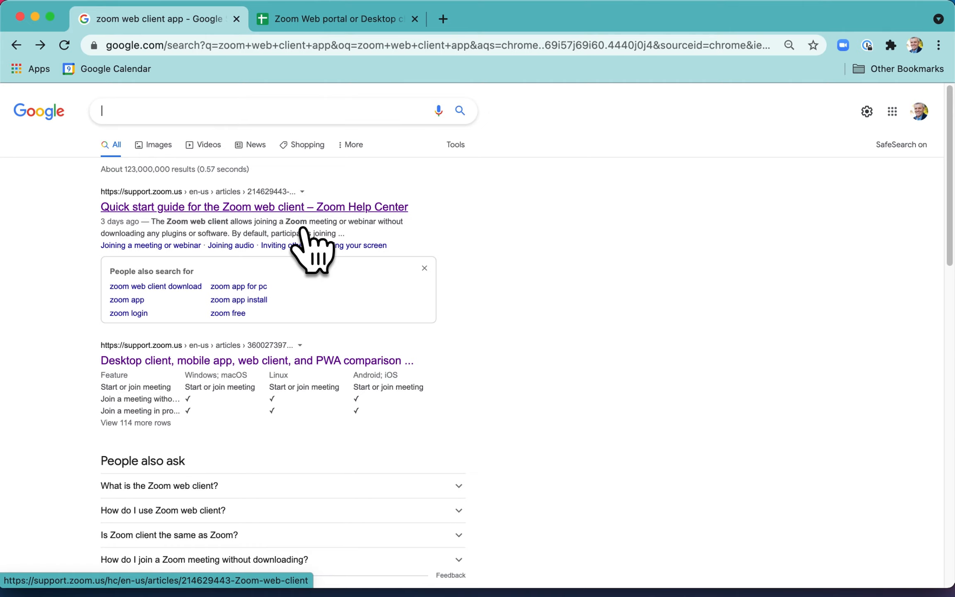
Load the Zoom web client quick start guide from the Google search results
click(254, 207)
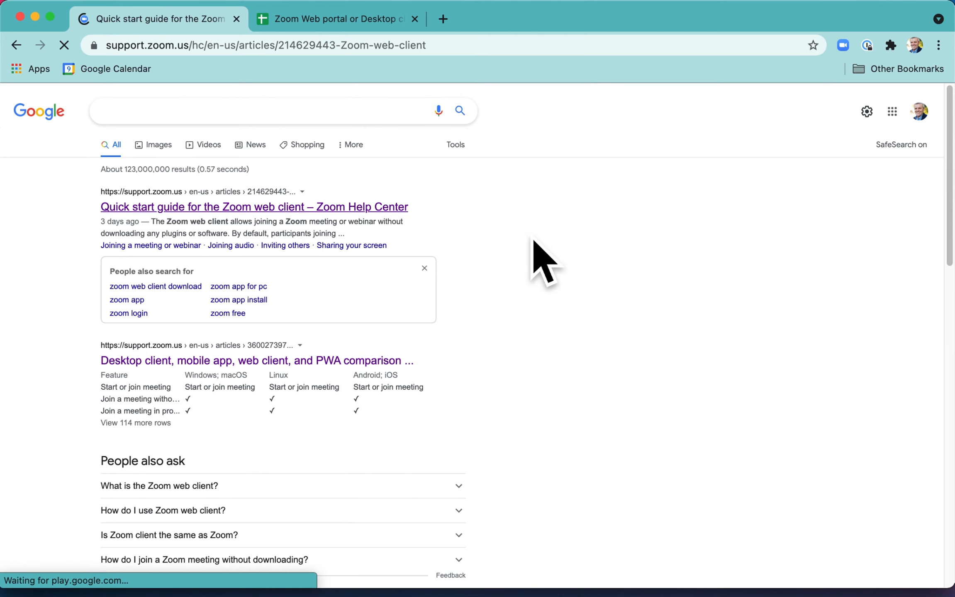
Navigate via the Resources menu to the Zoom Download Center page
click(254, 208)
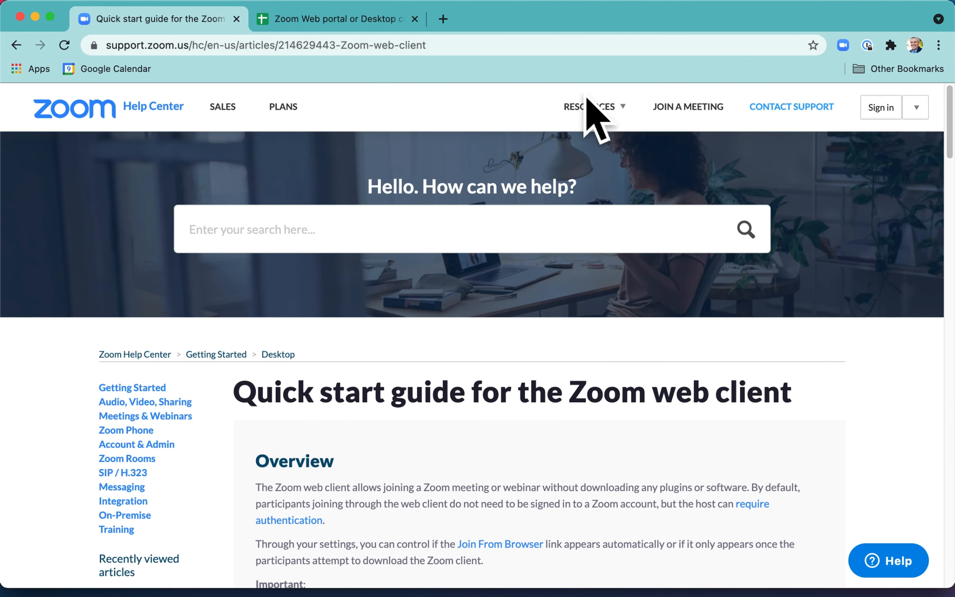
click(589, 106)
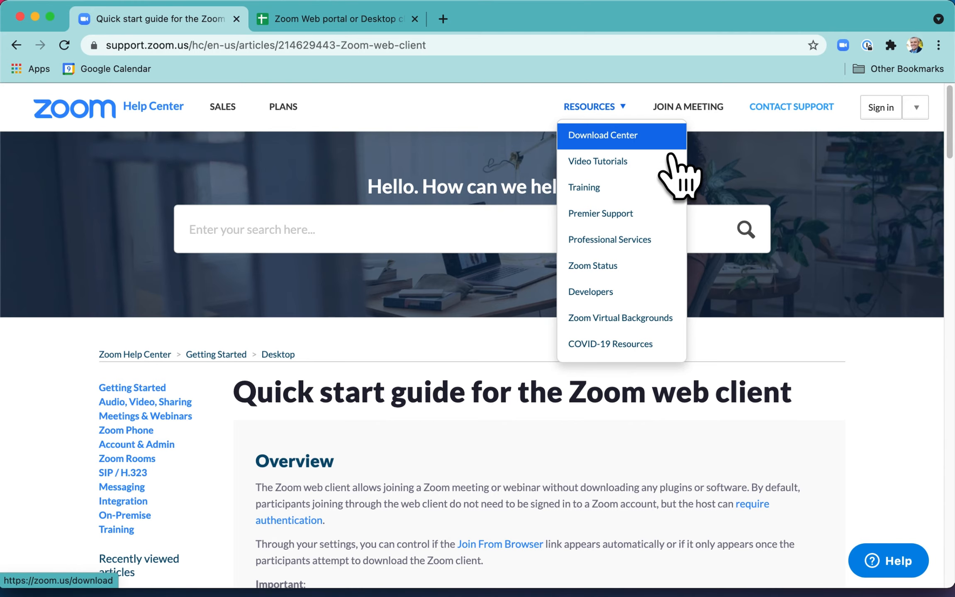
click(601, 135)
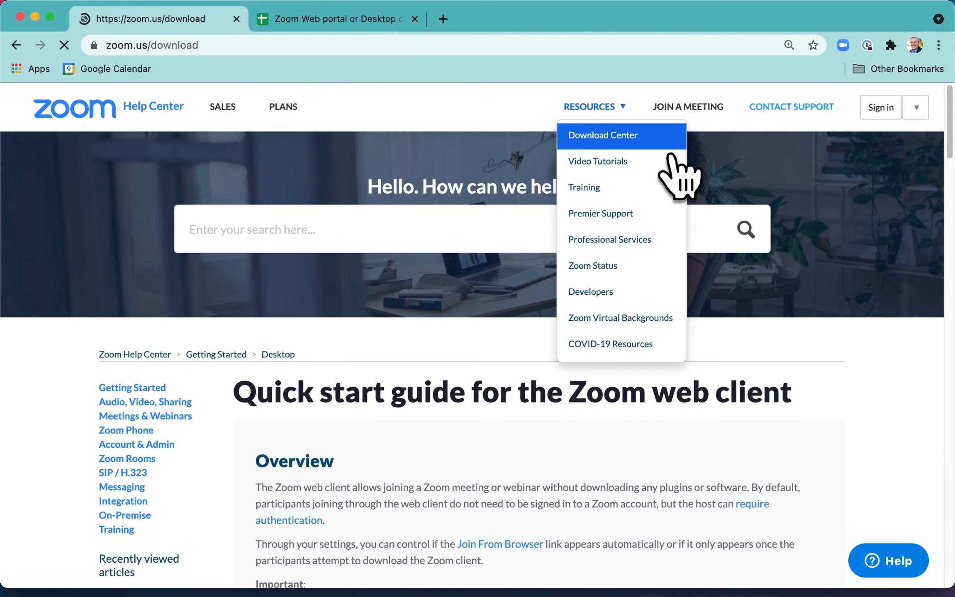
click(602, 135)
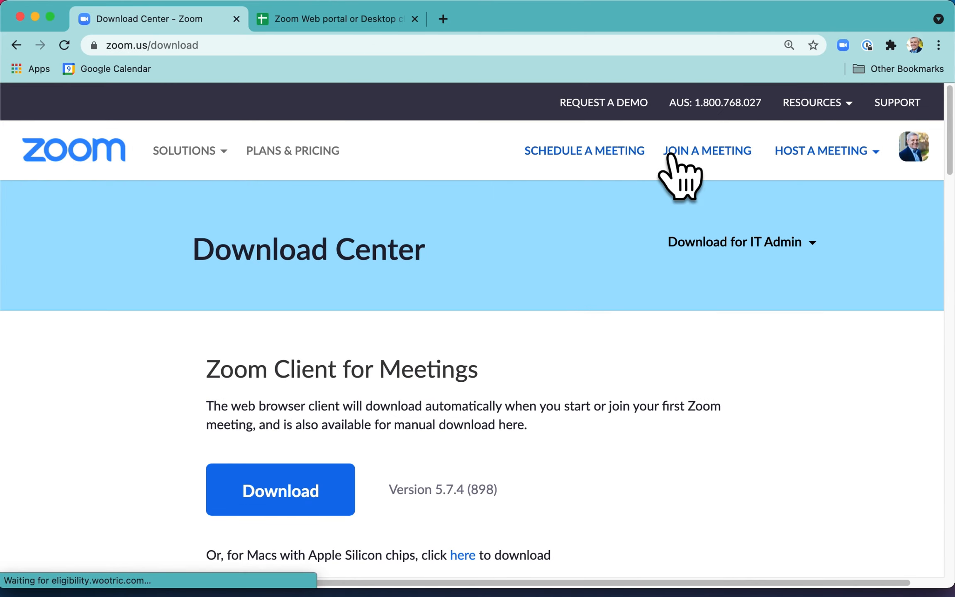